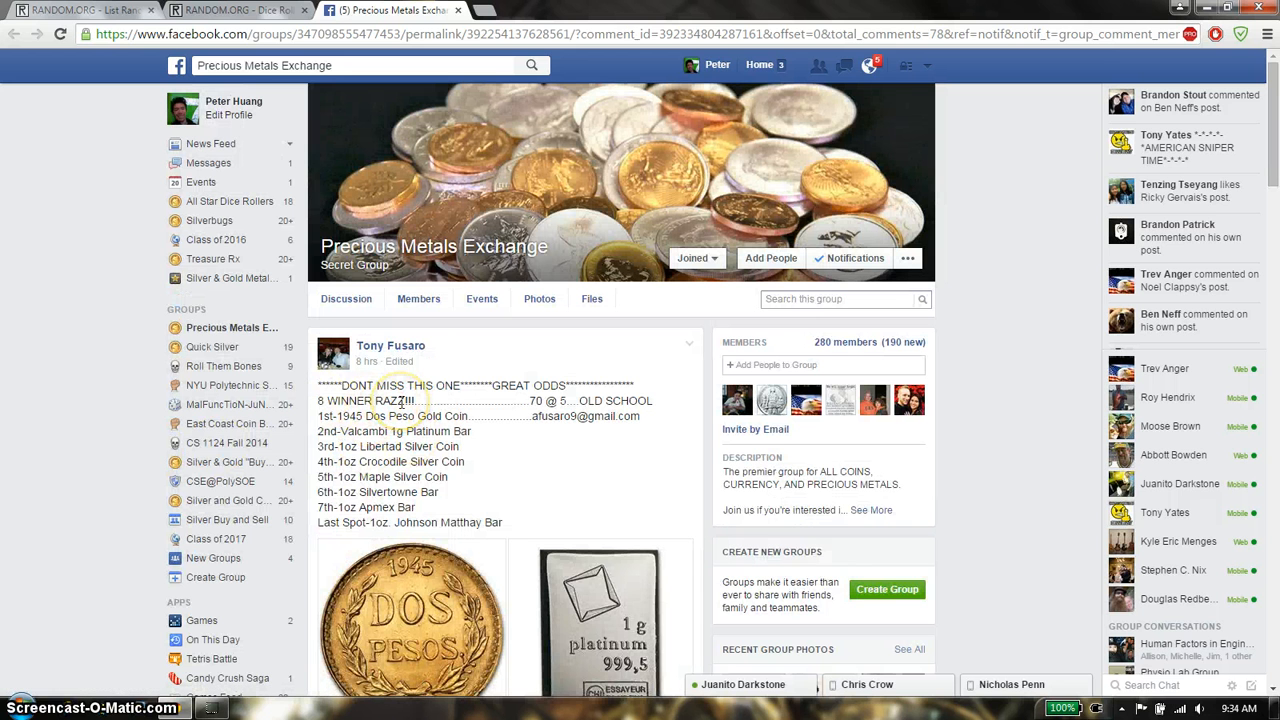
{"action": "mouse_move", "coordinate": [432, 458]}
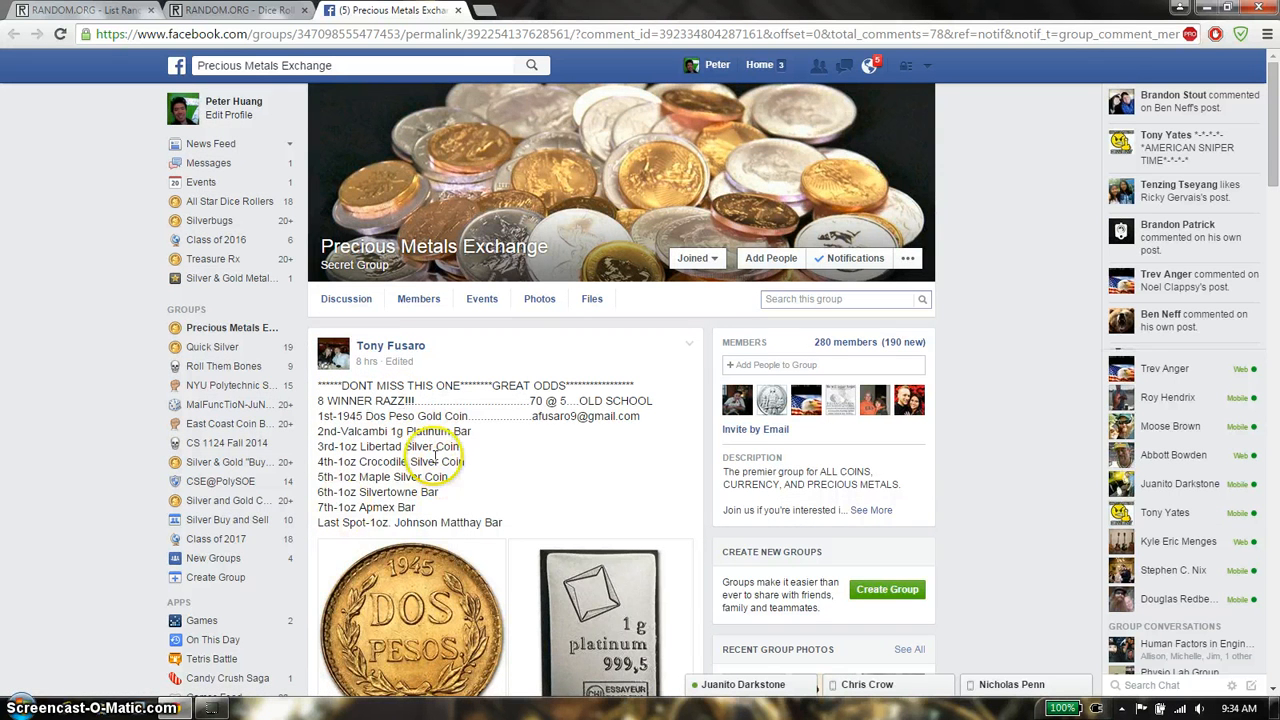
Step: Scroll the Precious Metals Exchange raffle post down to its comment thread
{"action": "scroll", "scroll_direction": "down", "scroll_amount": 3}
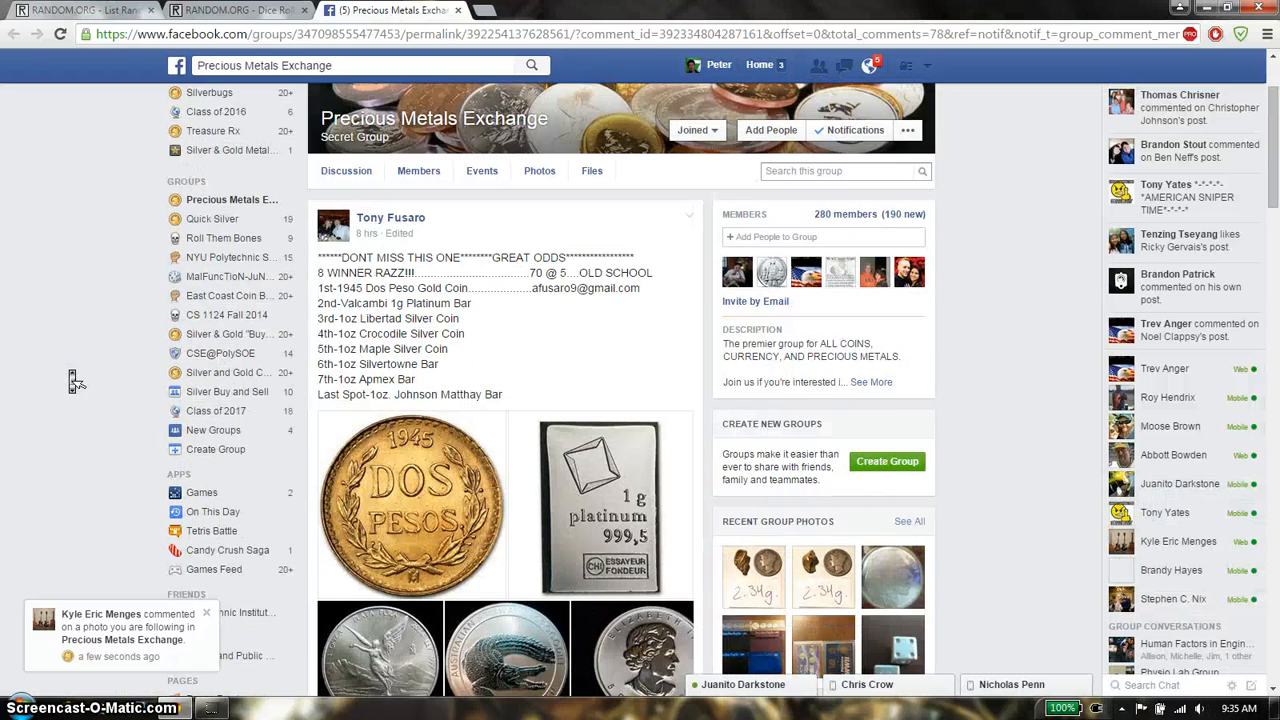
{"action": "scroll", "scroll_direction": "down", "scroll_amount": 3}
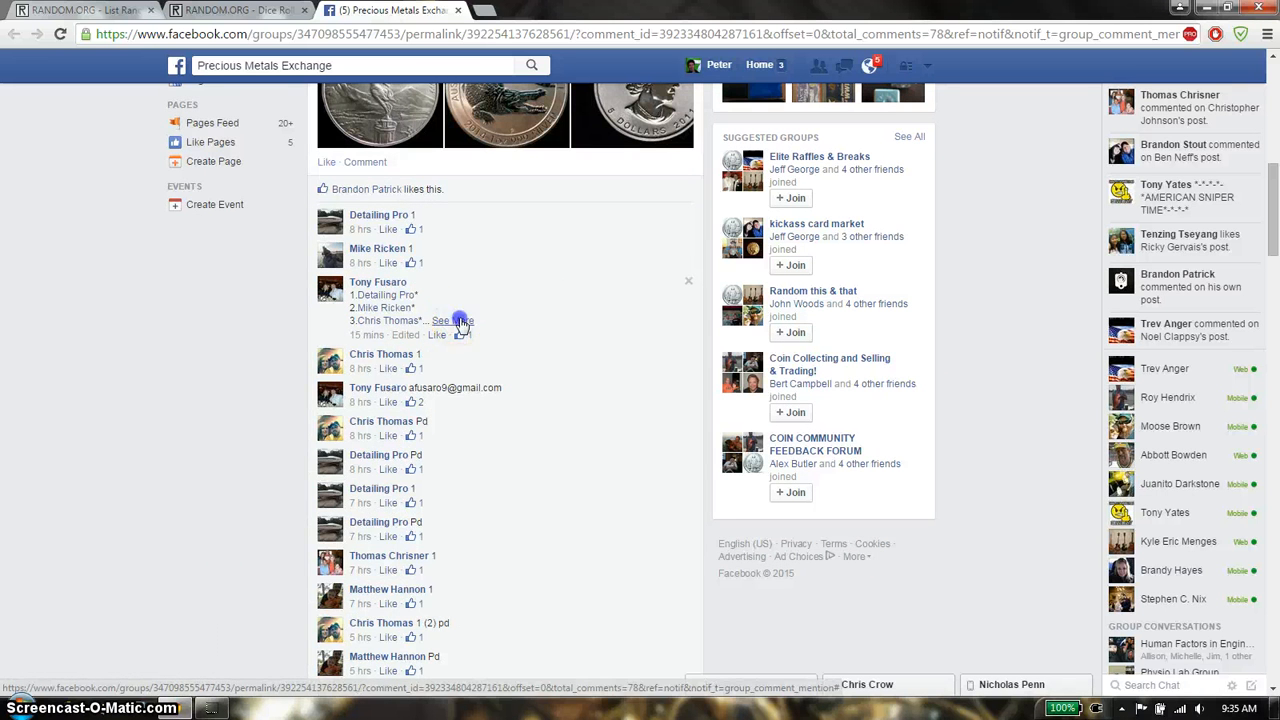
Step: Expand the organiser's comment to reveal all 70 numbered raffle entries
{"action": "left_click", "coordinate": [460, 321]}
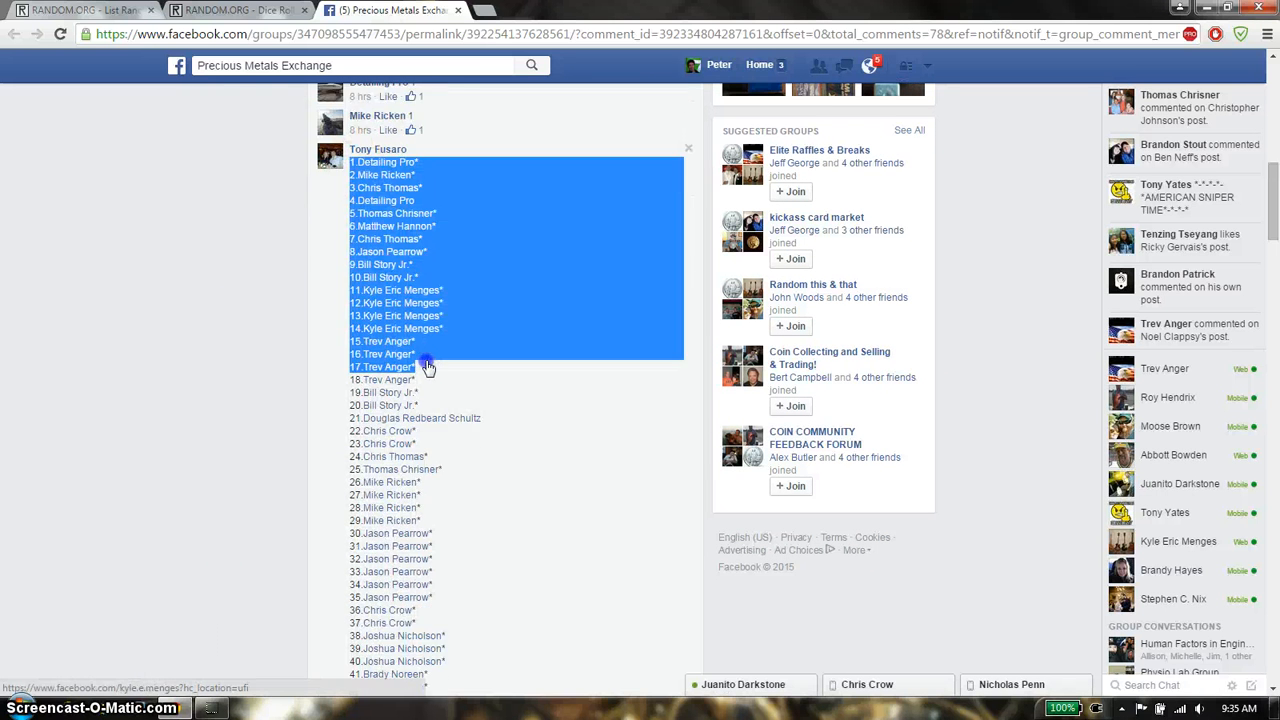
{"action": "scroll", "scroll_direction": "down", "scroll_amount": 3}
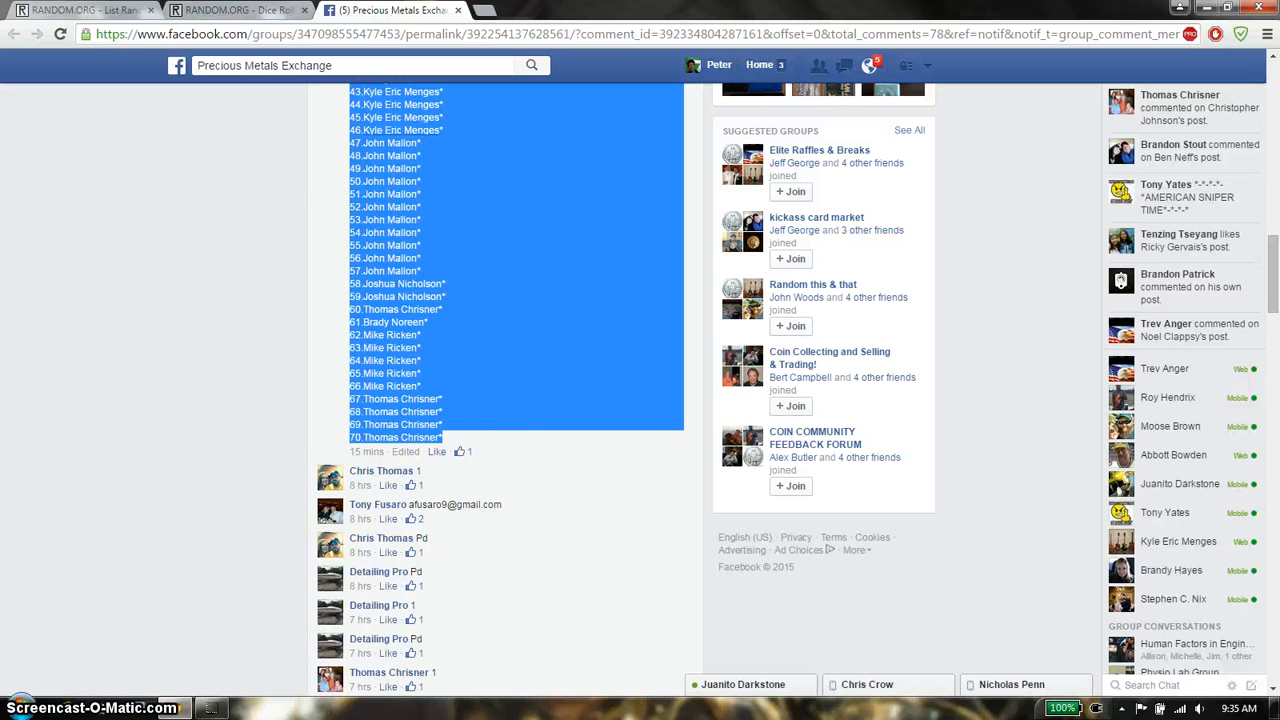
{"action": "left_click", "coordinate": [75, 10]}
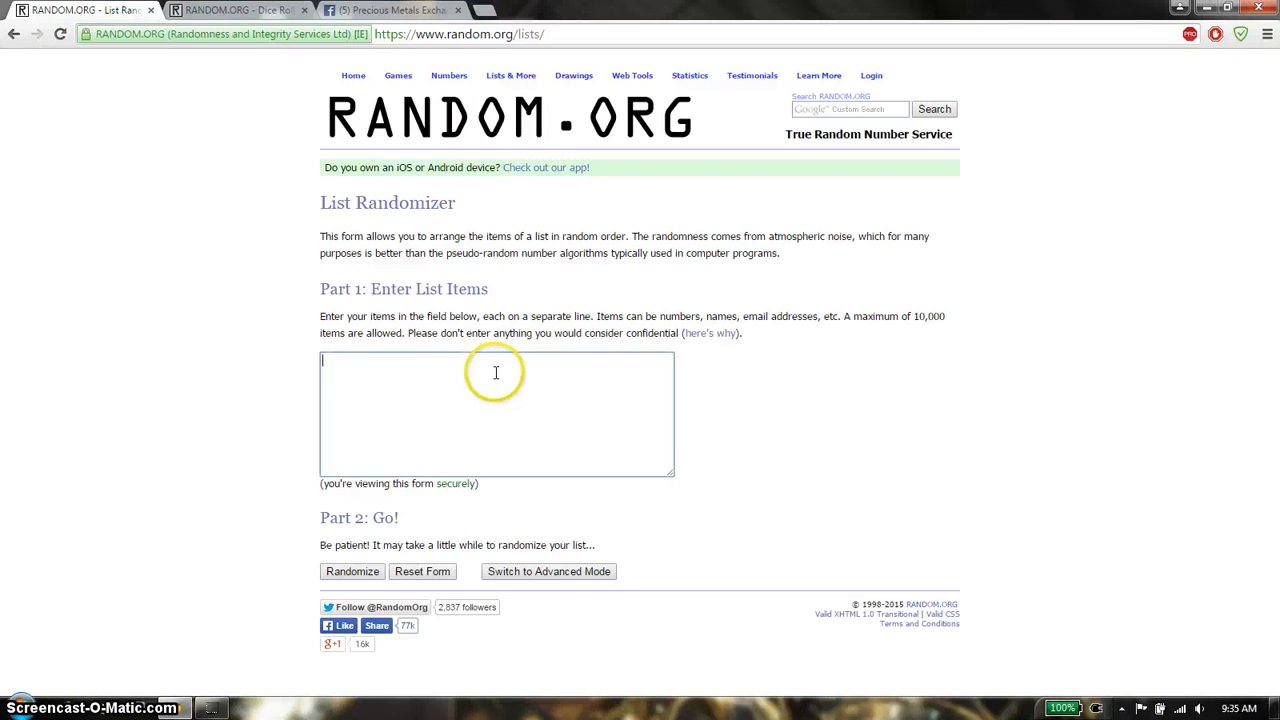
Step: Roll two dice in the Dice Roller (1 and 2), then return to the Facebook post
{"action": "left_click", "coordinate": [237, 10]}
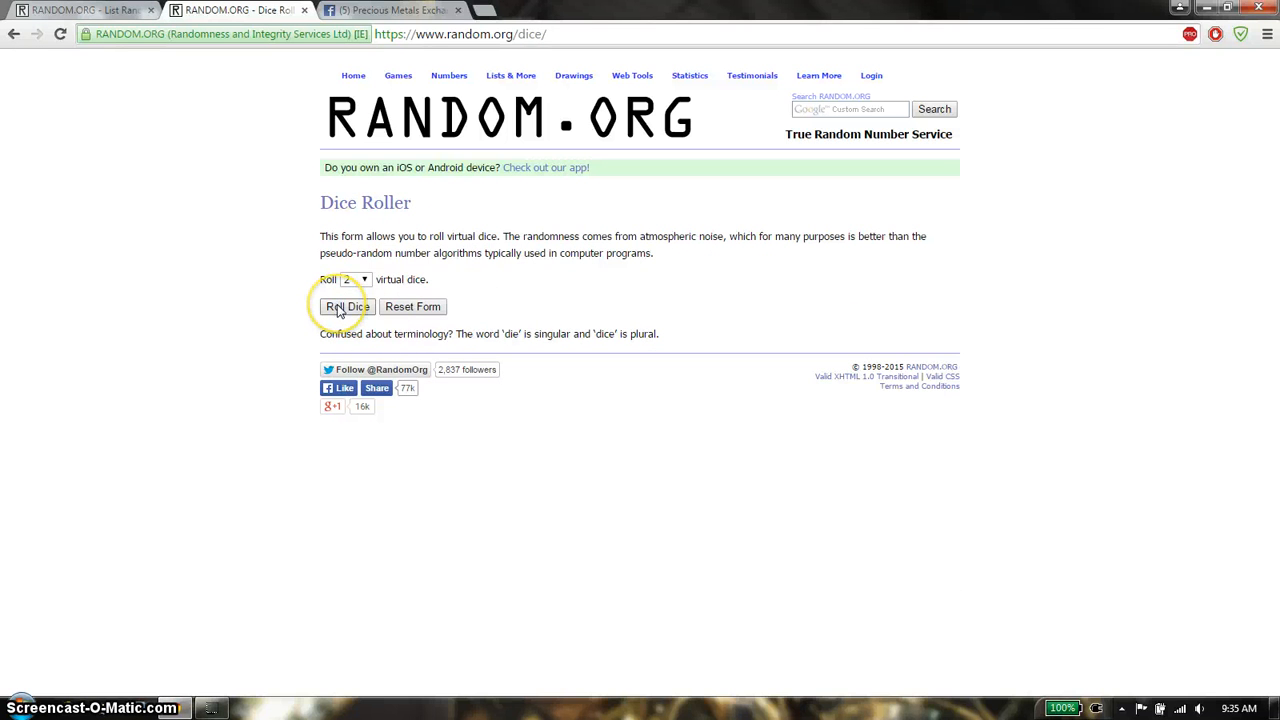
{"action": "left_click", "coordinate": [346, 306]}
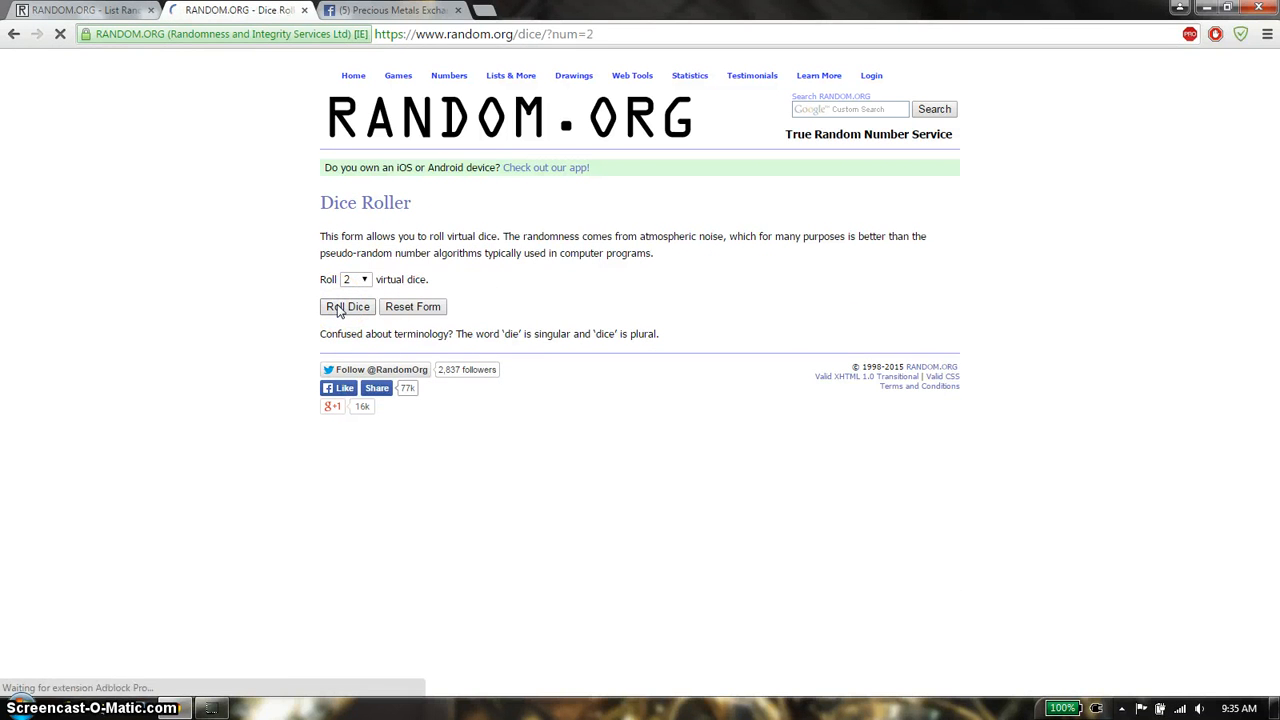
{"action": "left_click", "coordinate": [347, 306]}
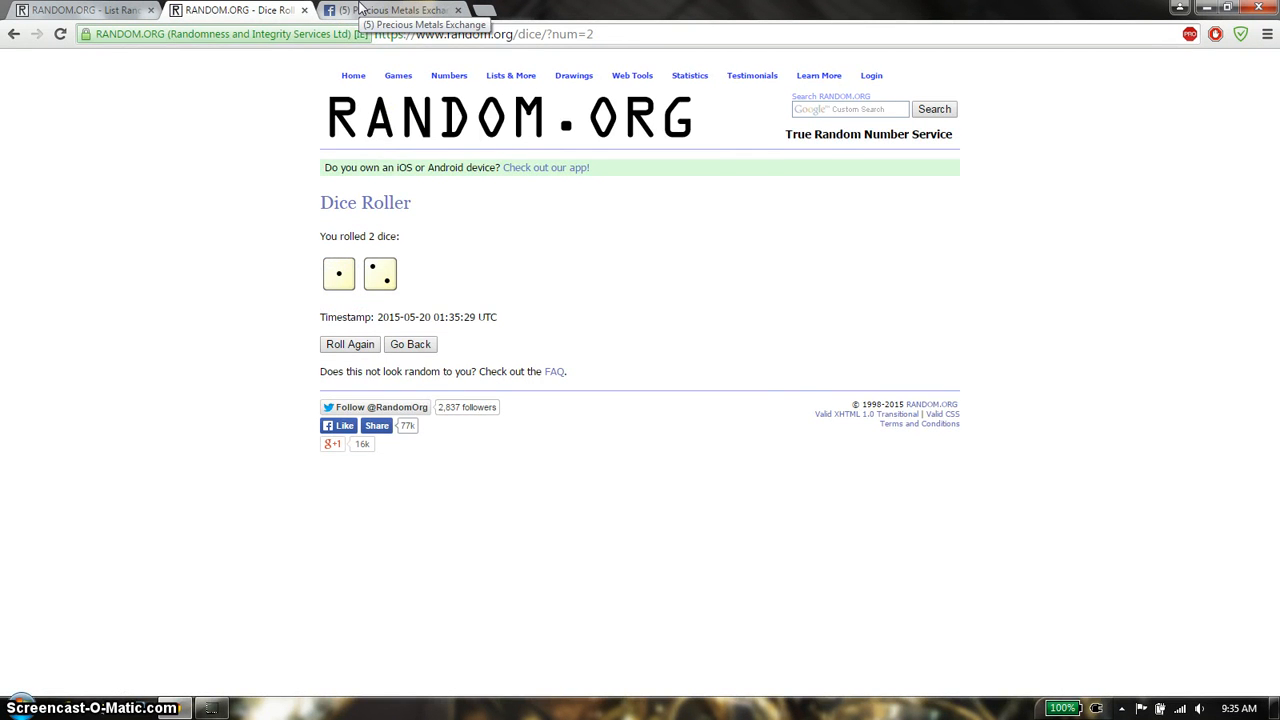
{"action": "left_click", "coordinate": [390, 10]}
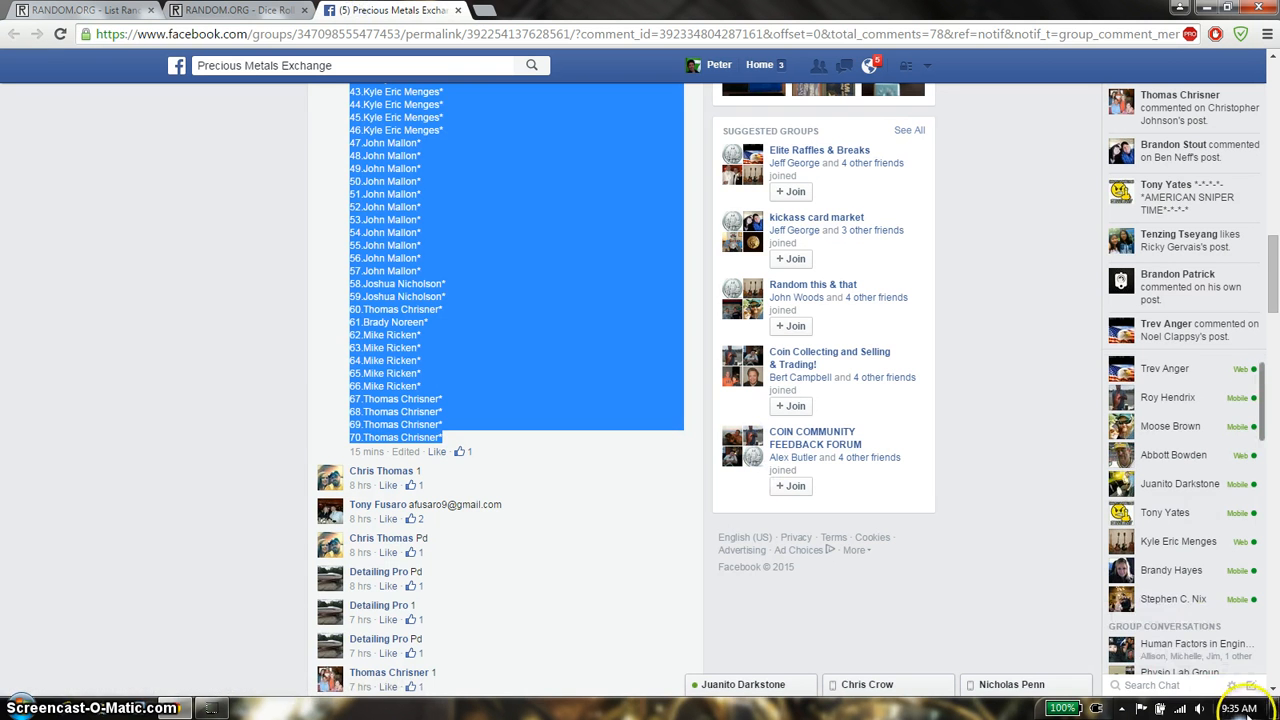
{"action": "left_click", "coordinate": [247, 313]}
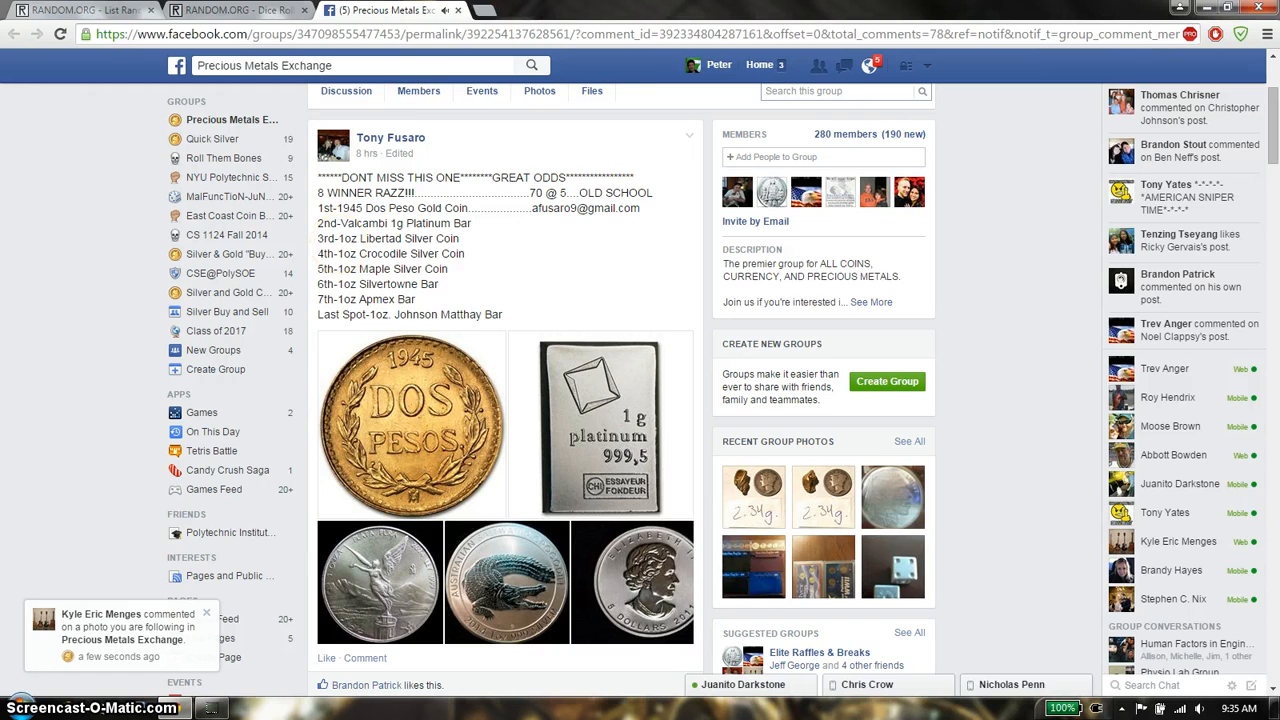
Step: Randomize the 70 raffle names in List Randomizer, then shuffle them again
{"action": "left_click", "coordinate": [85, 10]}
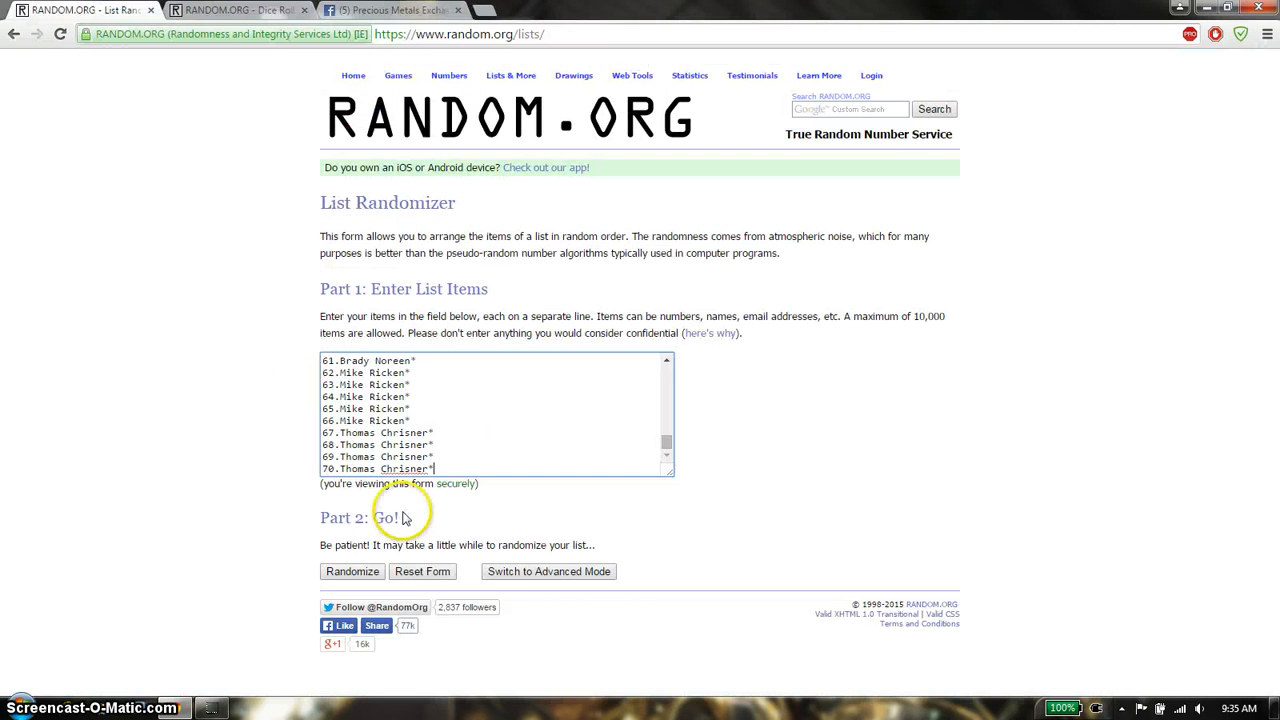
{"action": "left_click", "coordinate": [351, 571]}
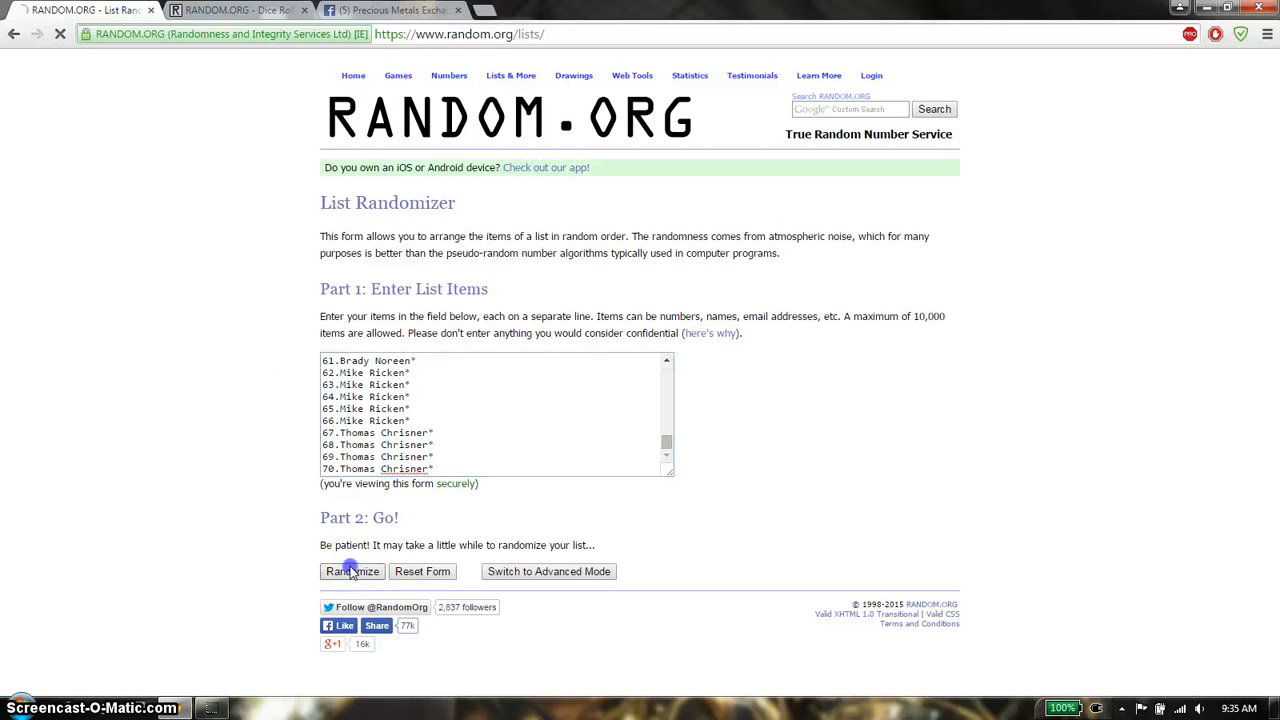
{"action": "left_click", "coordinate": [351, 571]}
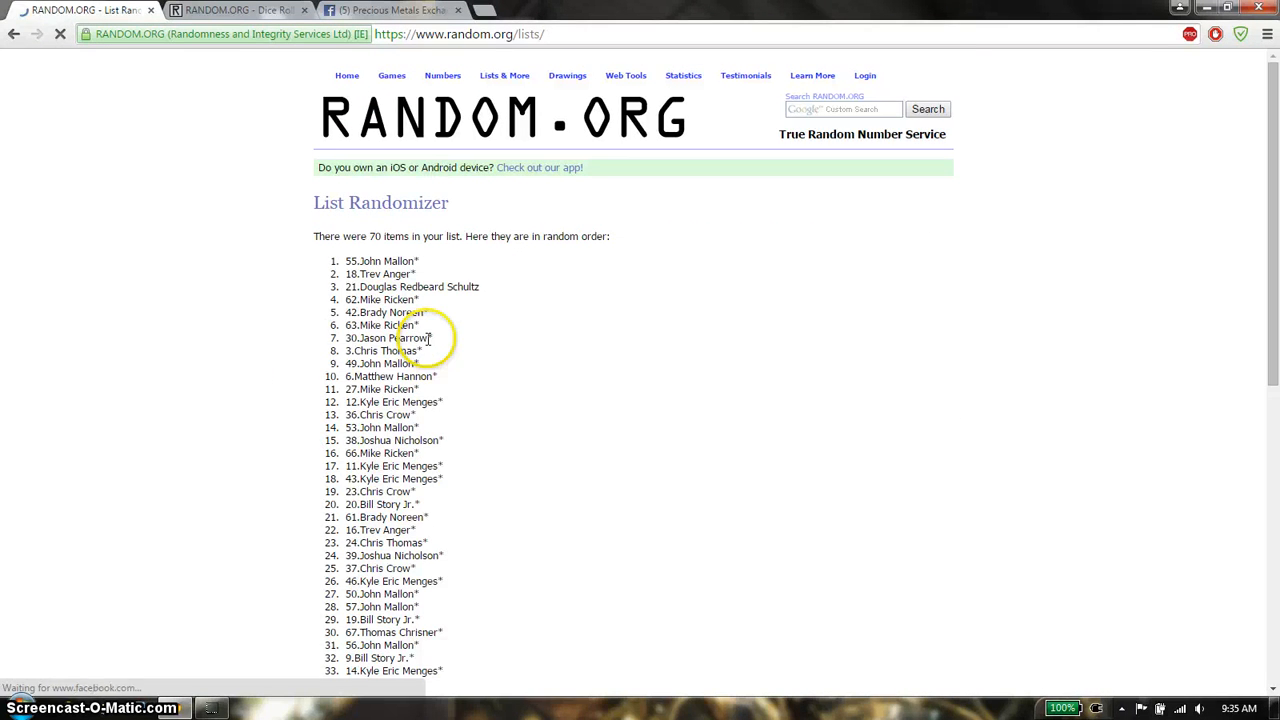
{"action": "scroll", "scroll_direction": "down", "scroll_amount": 3}
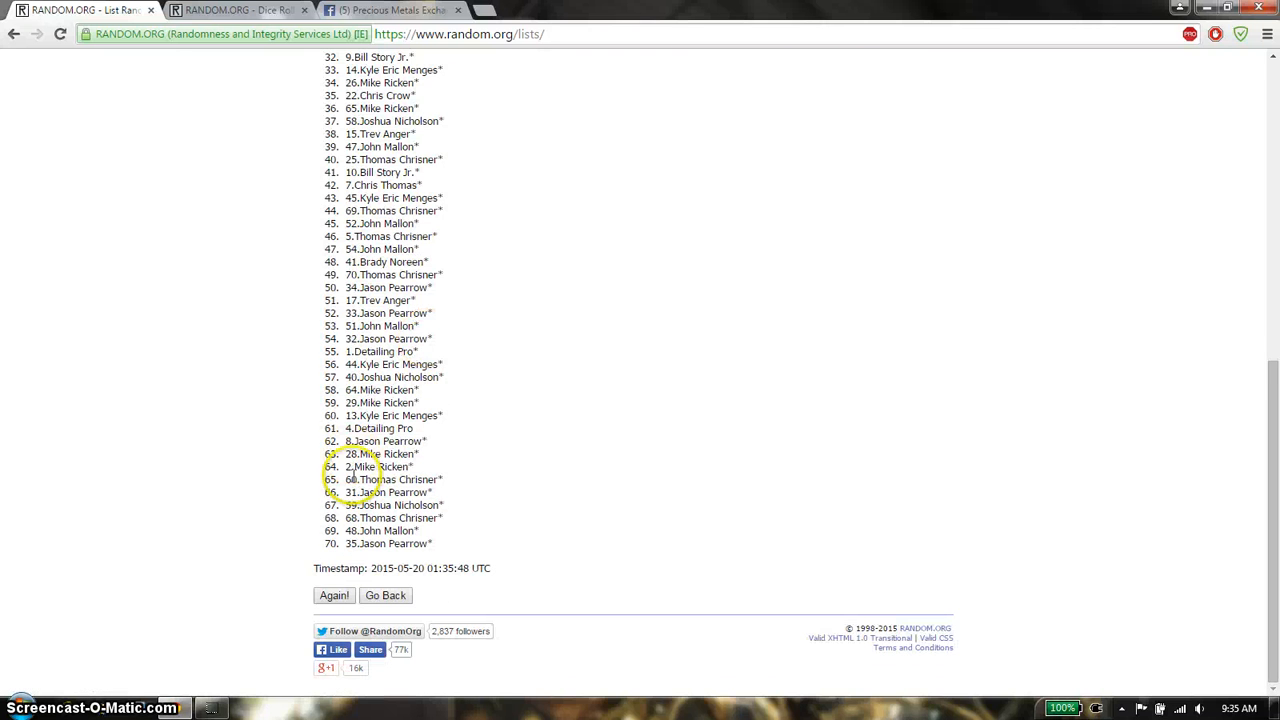
{"action": "left_click", "coordinate": [334, 595]}
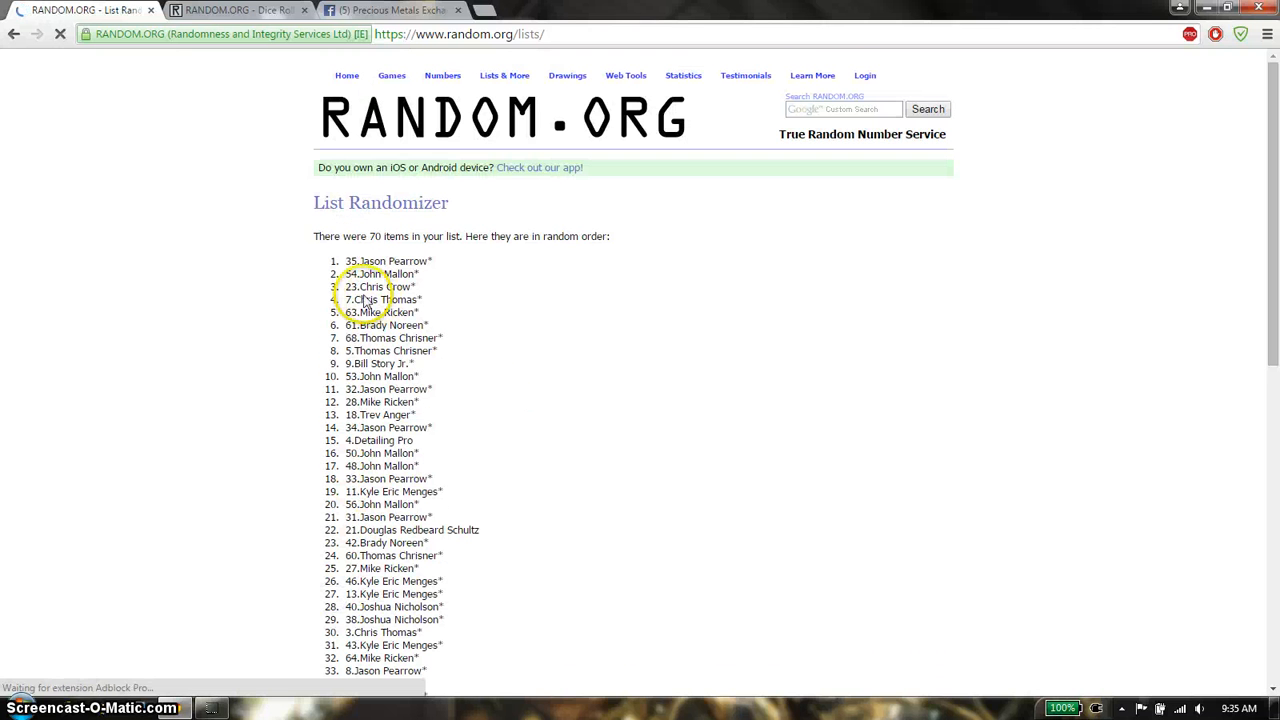
{"action": "scroll", "scroll_direction": "down", "scroll_amount": 3}
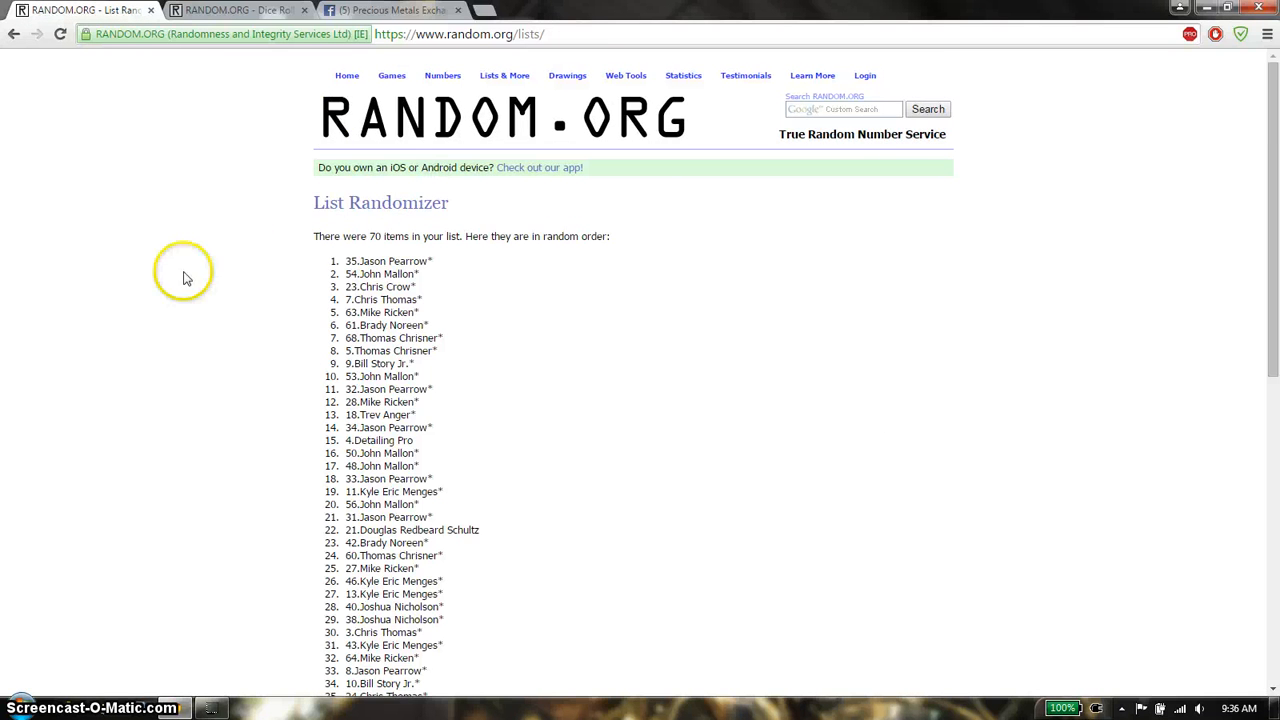
{"action": "left_click", "coordinate": [240, 10]}
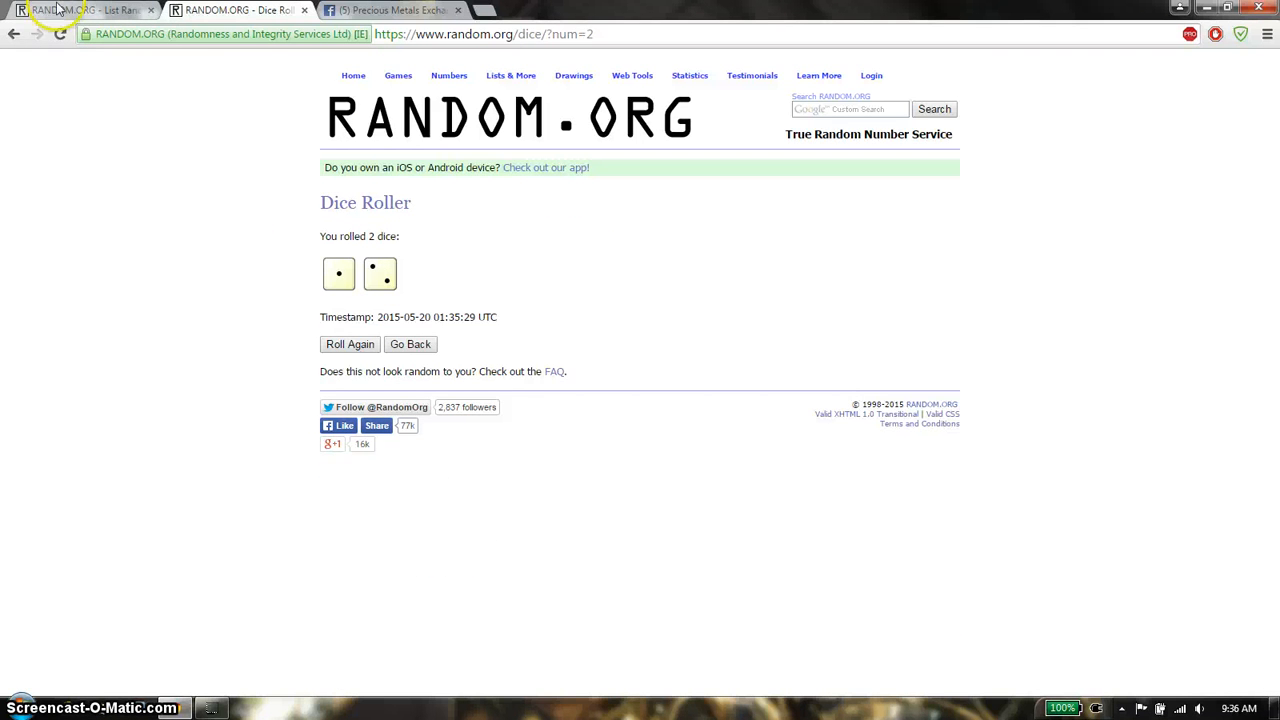
Step: Shuffle the 70-name list a third time and review the new order
{"action": "left_click", "coordinate": [80, 10]}
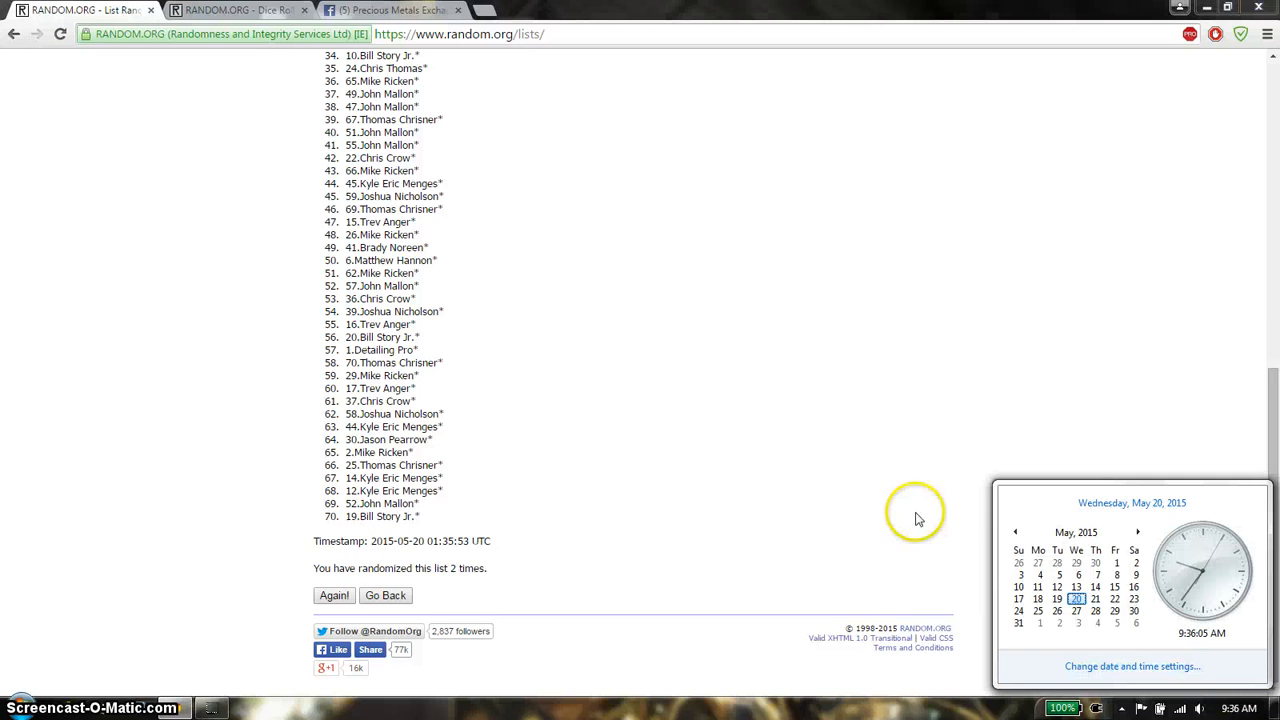
{"action": "left_click", "coordinate": [333, 595]}
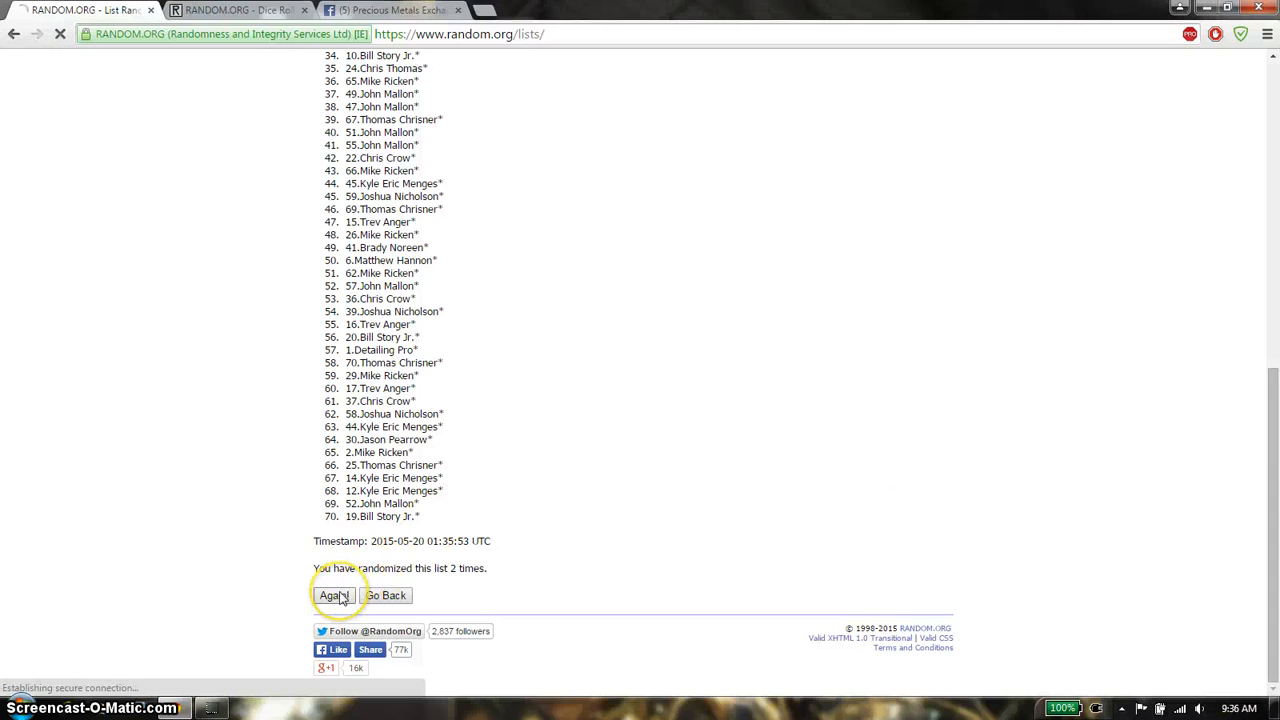
{"action": "left_click", "coordinate": [333, 595]}
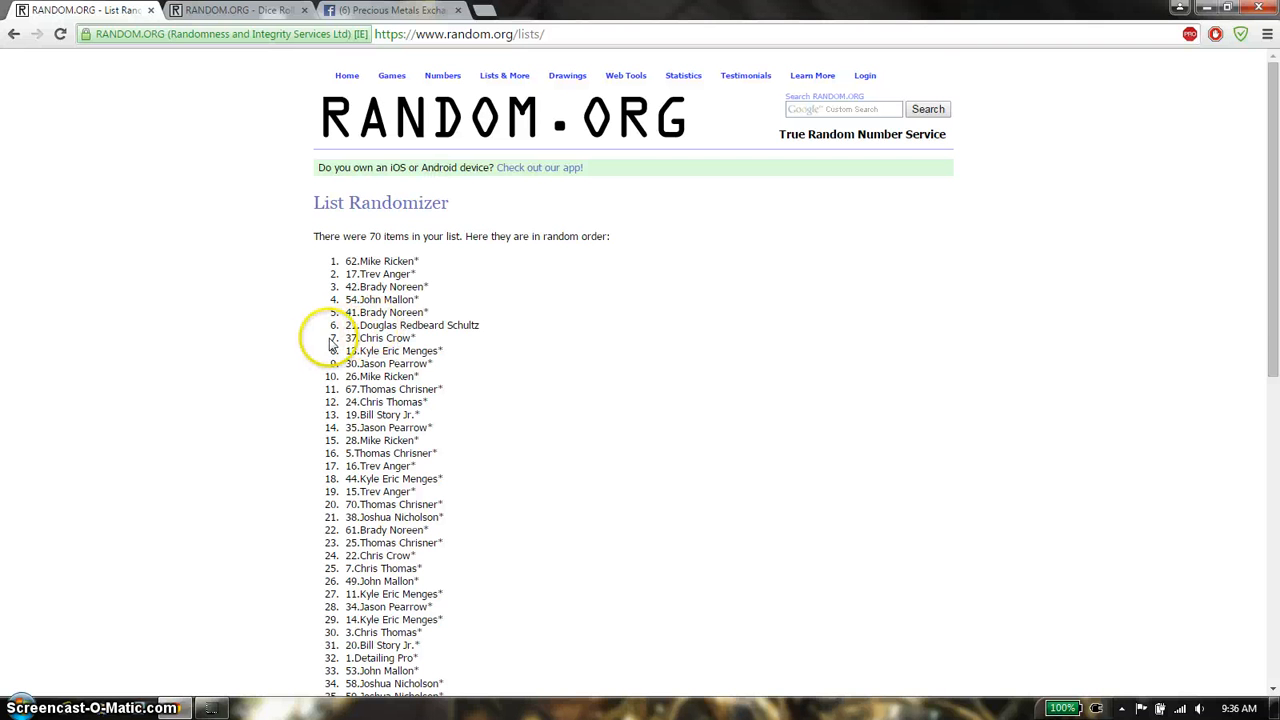
{"action": "scroll", "scroll_direction": "down", "scroll_amount": 3}
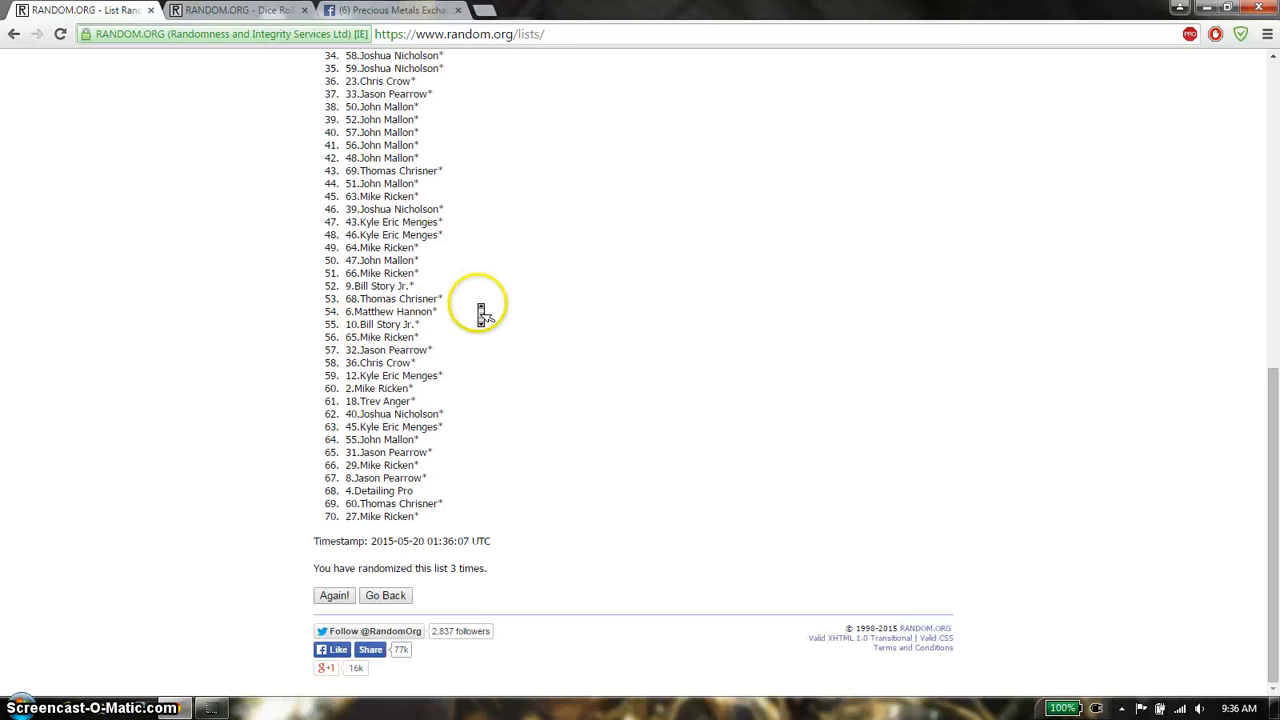
{"action": "mouse_move", "coordinate": [350, 522]}
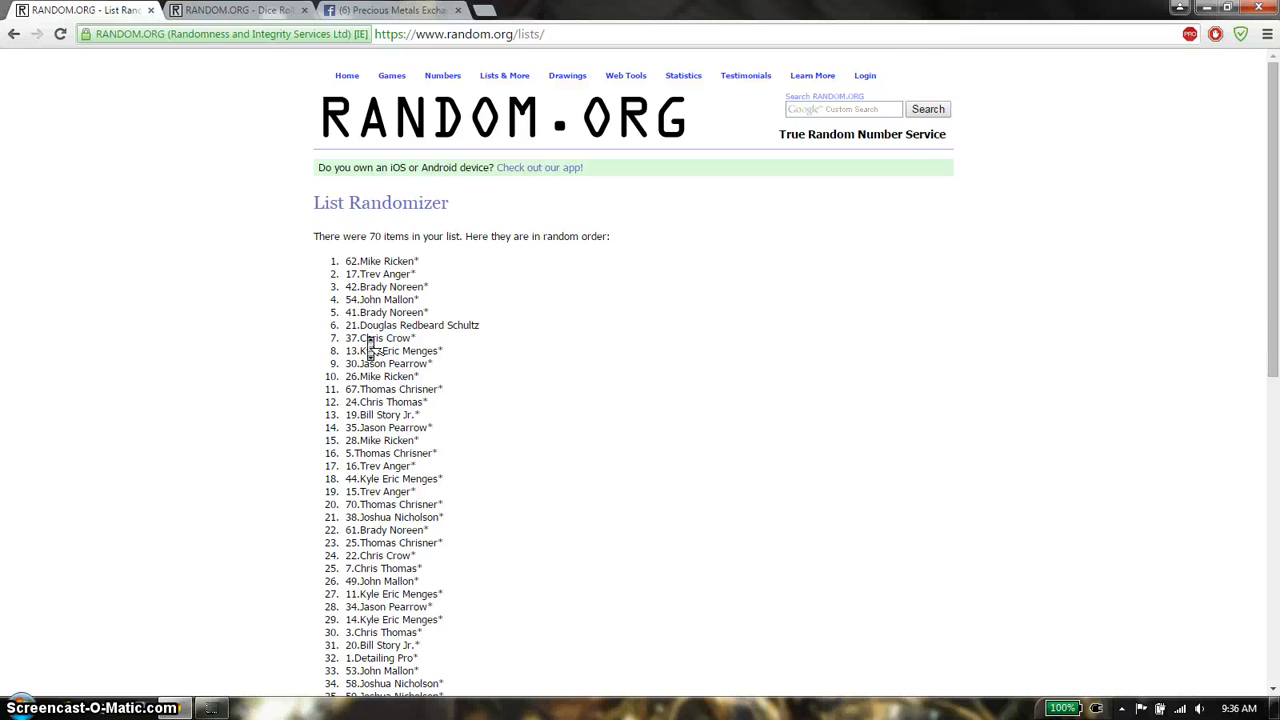
{"action": "scroll", "scroll_direction": "down", "scroll_amount": 3}
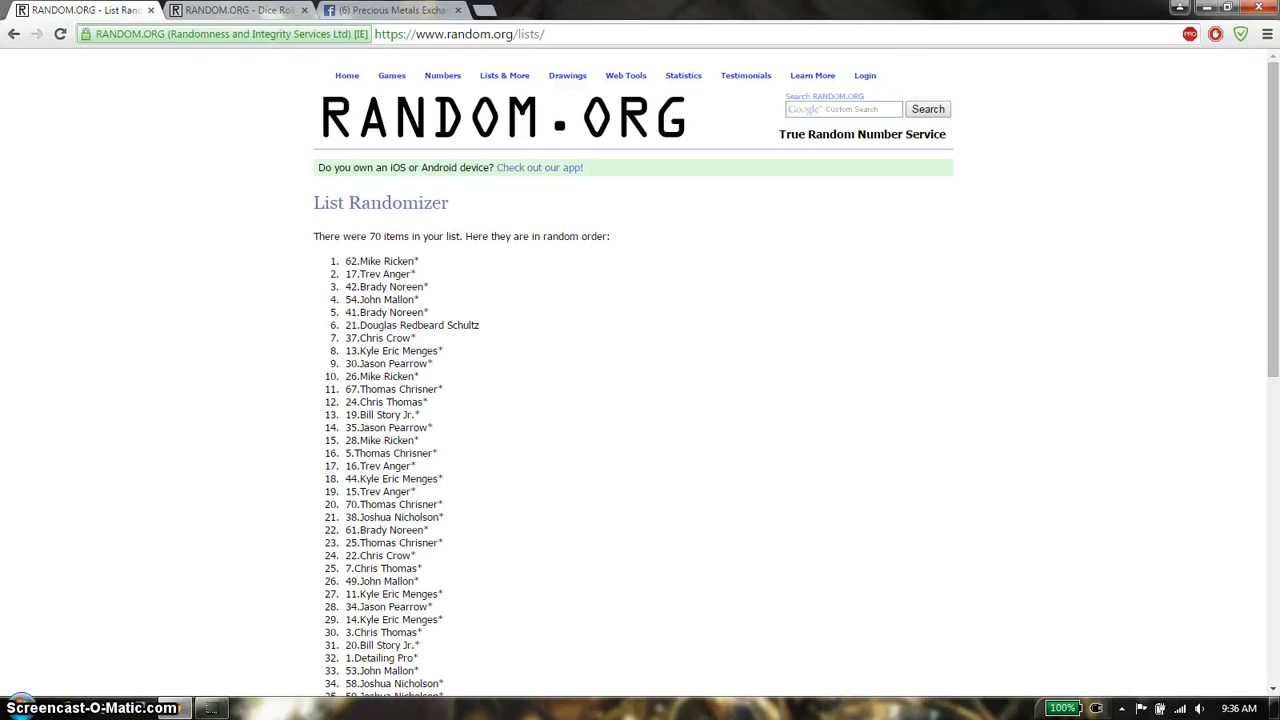
Step: Comment "done" on the Facebook raffle thread
{"action": "left_click", "coordinate": [390, 10]}
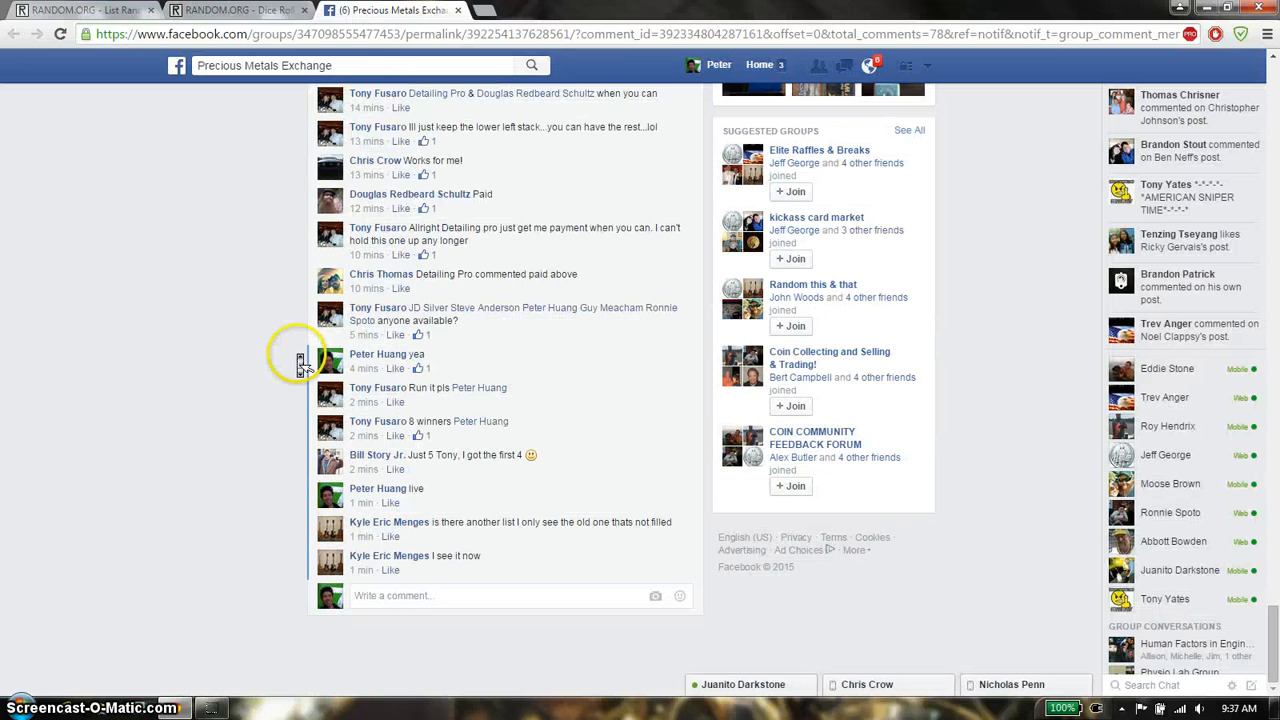
{"action": "type", "text": "d"}
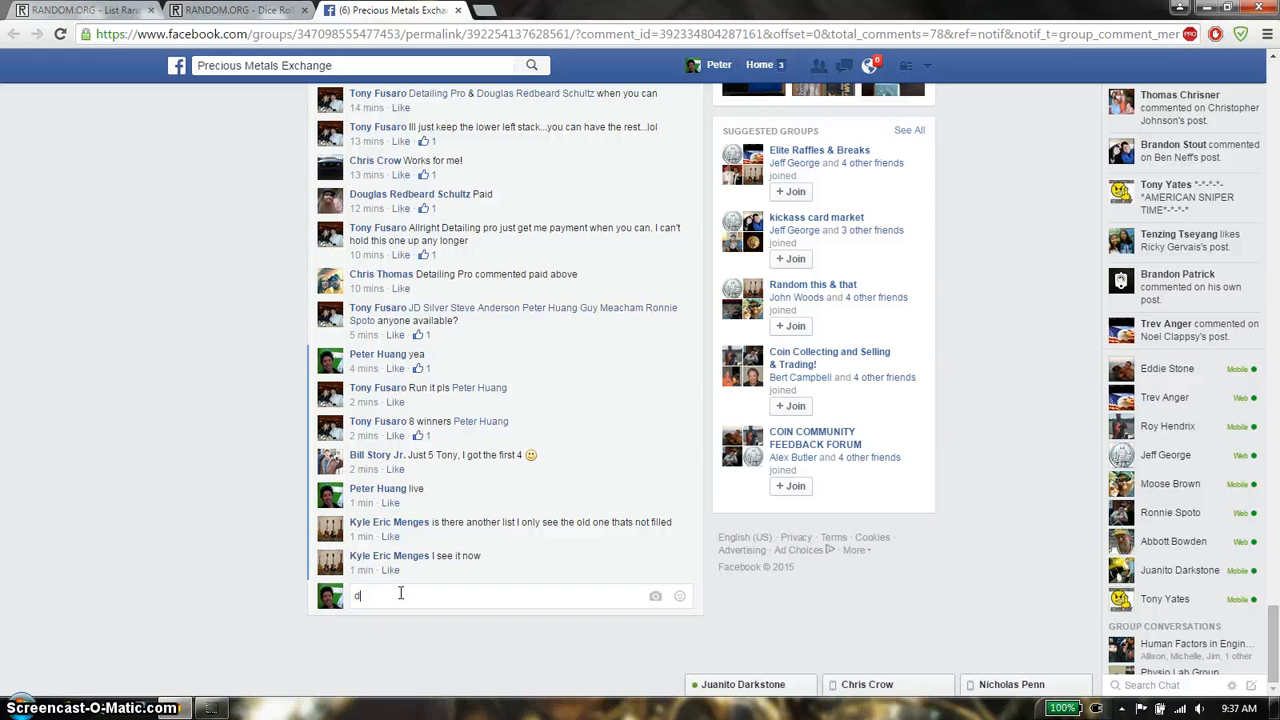
{"action": "key", "text": "enter"}
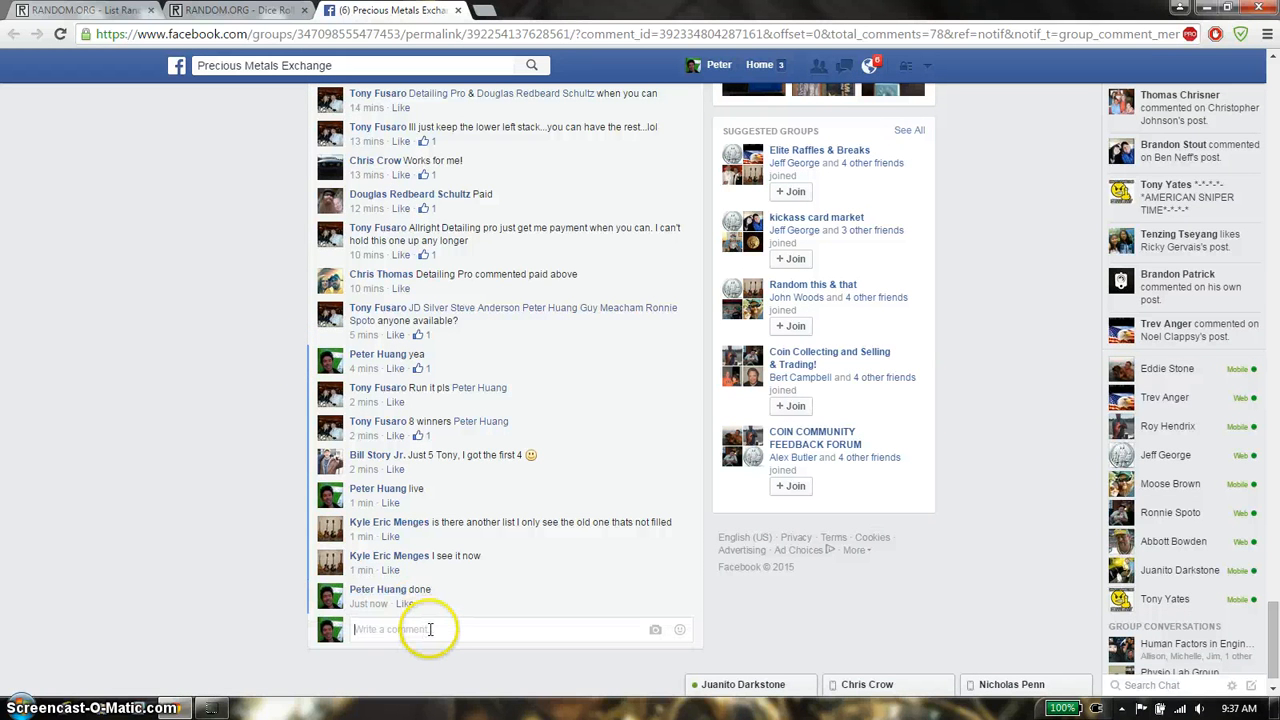
{"action": "mouse_move", "coordinate": [369, 603]}
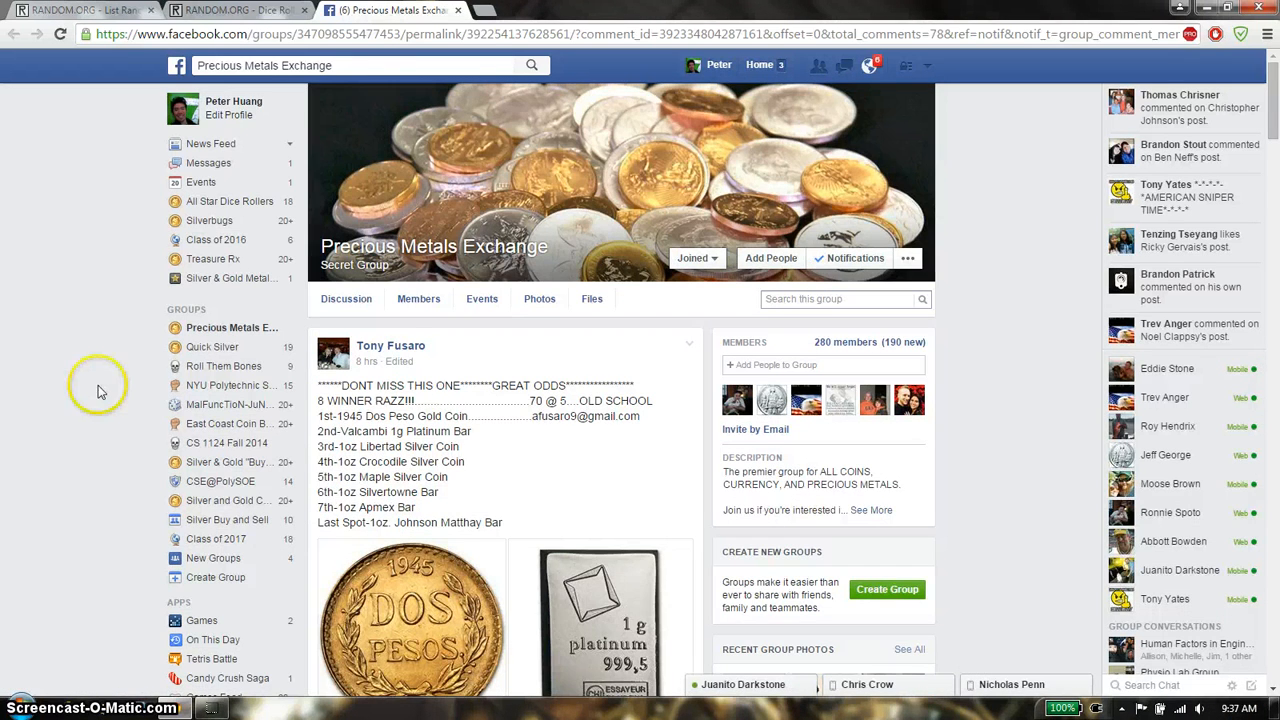
Step: Glance at the third shuffled list, then show the 1-and-2 dice roll again
{"action": "left_click", "coordinate": [238, 10]}
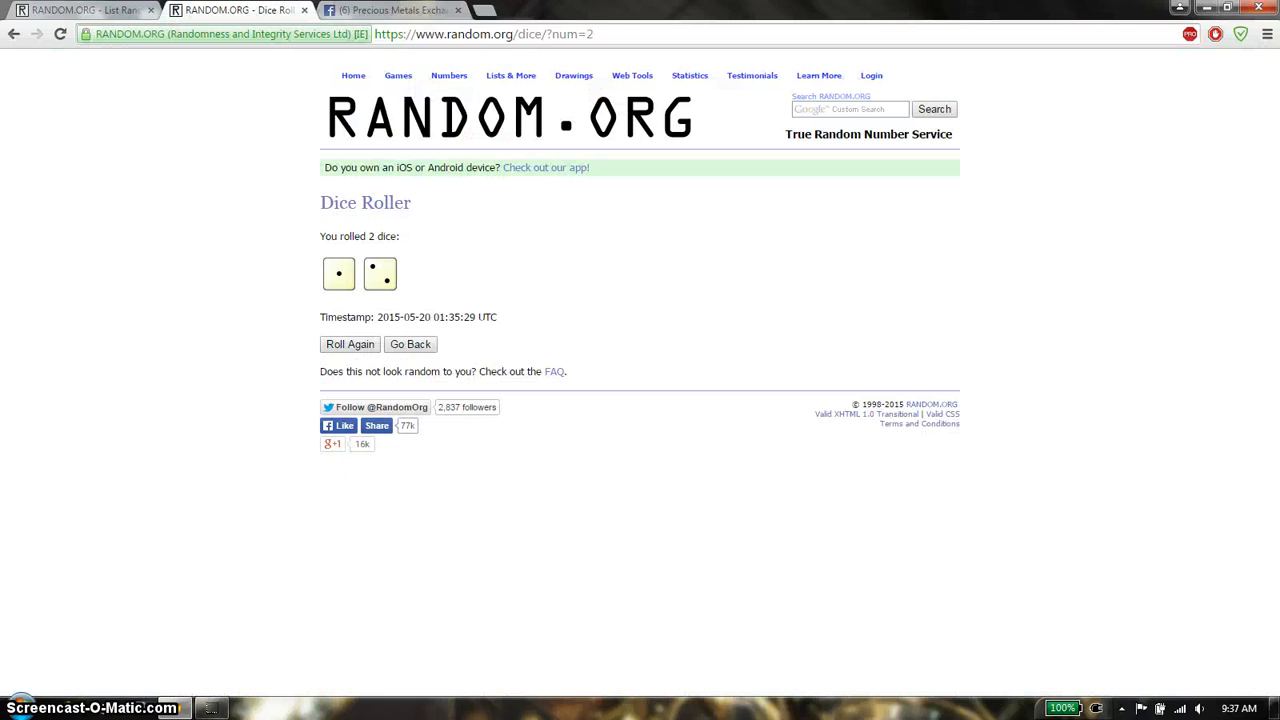
{"action": "left_click", "coordinate": [85, 10]}
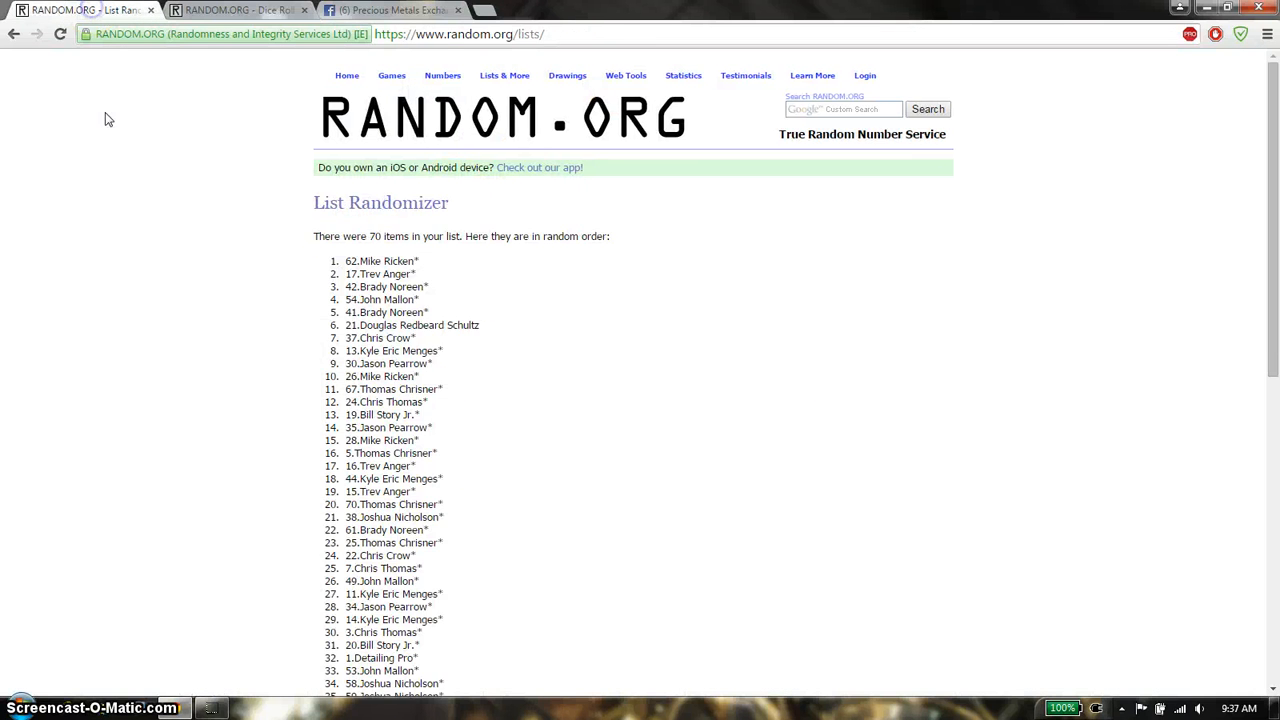
{"action": "left_click", "coordinate": [235, 10]}
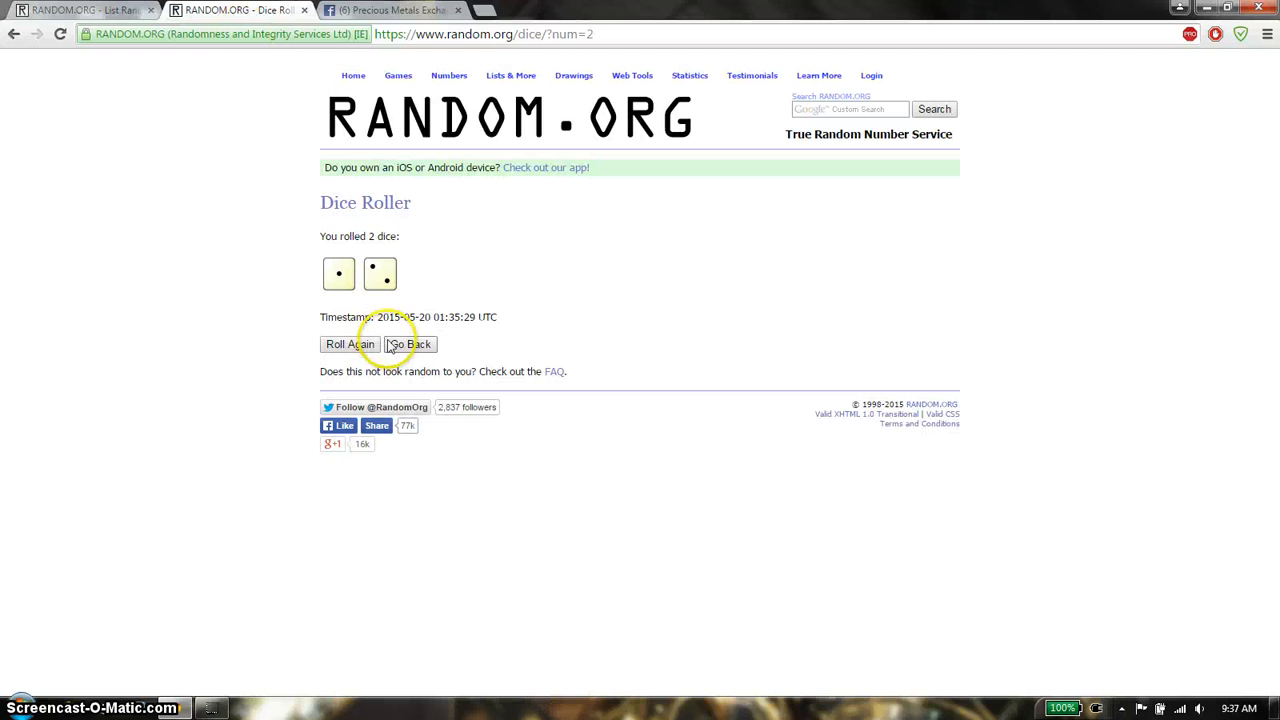